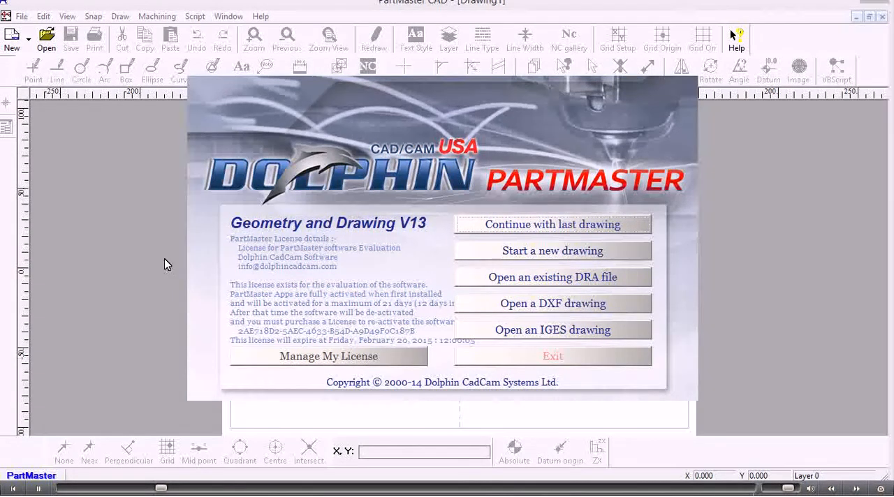
mouse_move(321, 362)
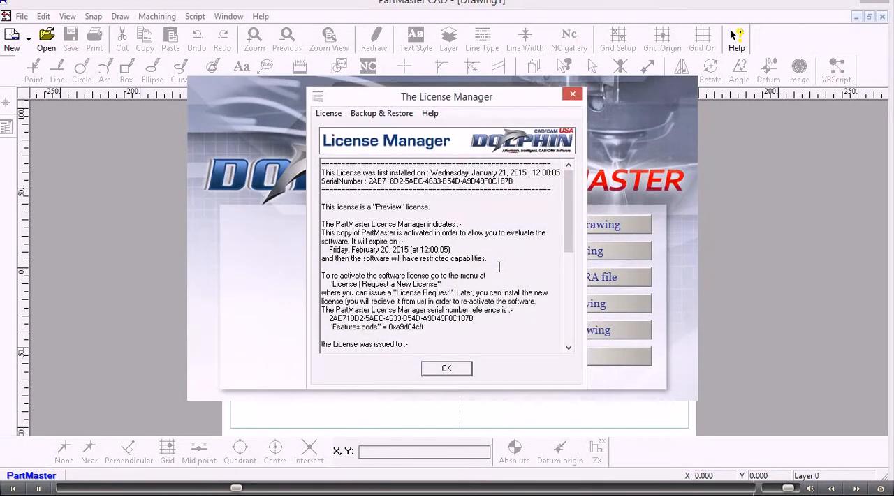
mouse_move(349, 156)
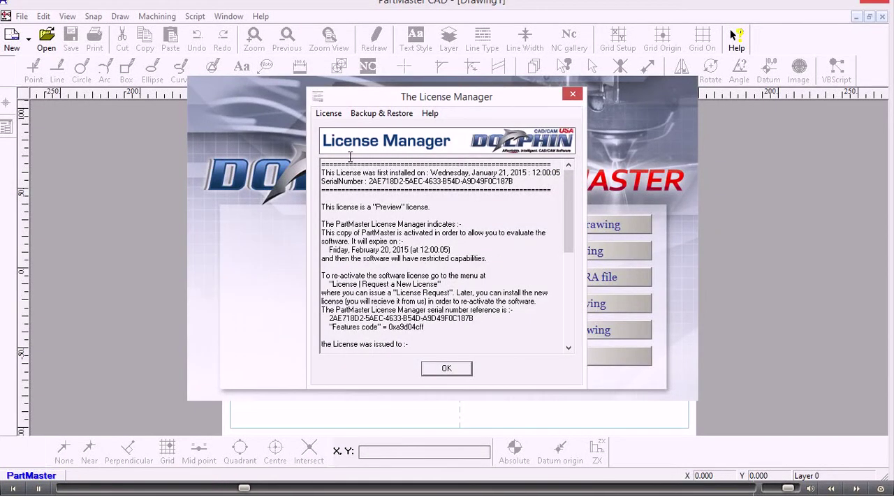
Start installing a new license and confirm overwriting the existing one
click(328, 113)
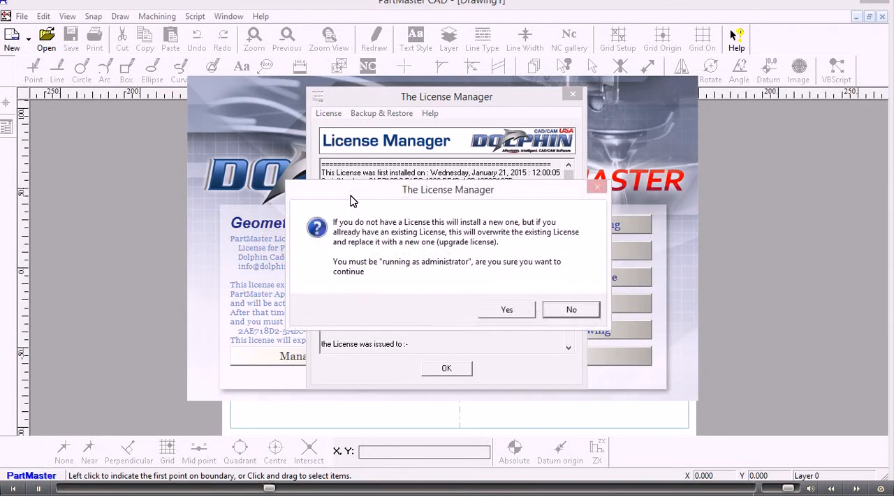
mouse_move(515, 316)
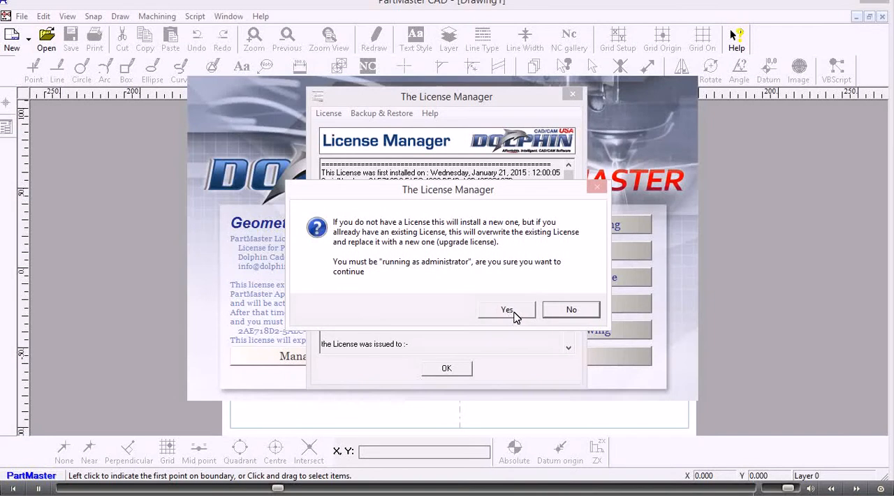
mouse_move(398, 273)
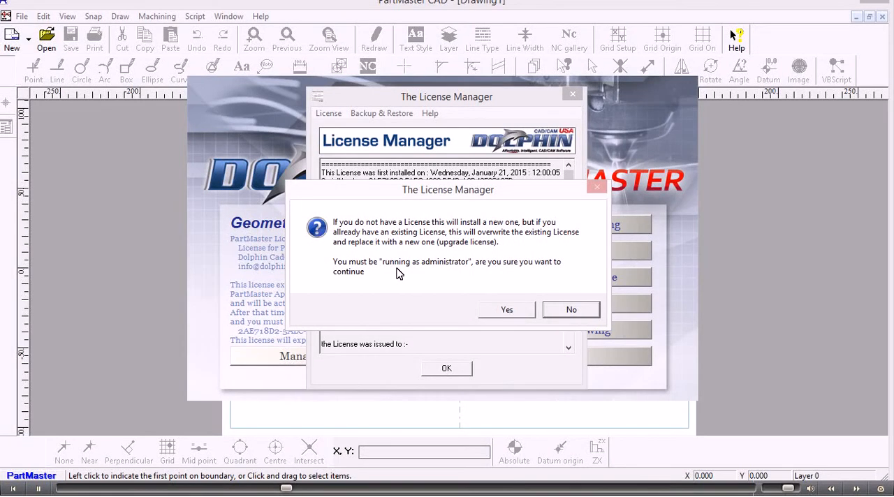
mouse_move(344, 258)
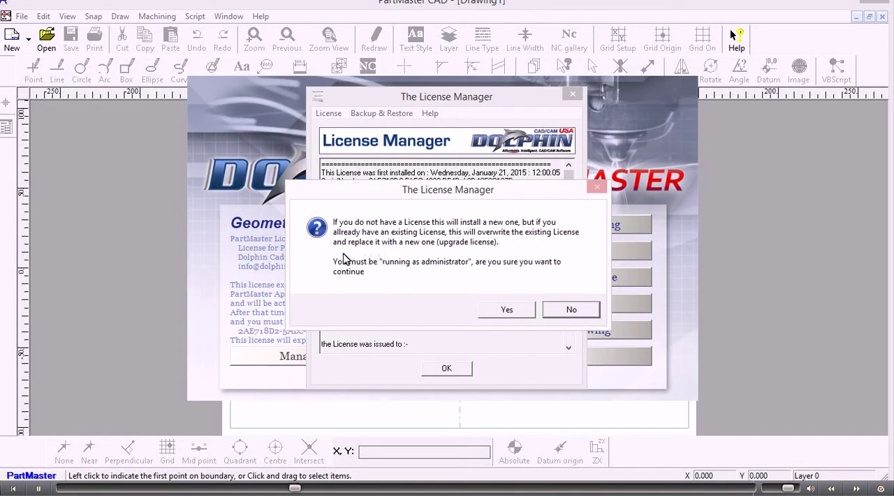
mouse_move(402, 274)
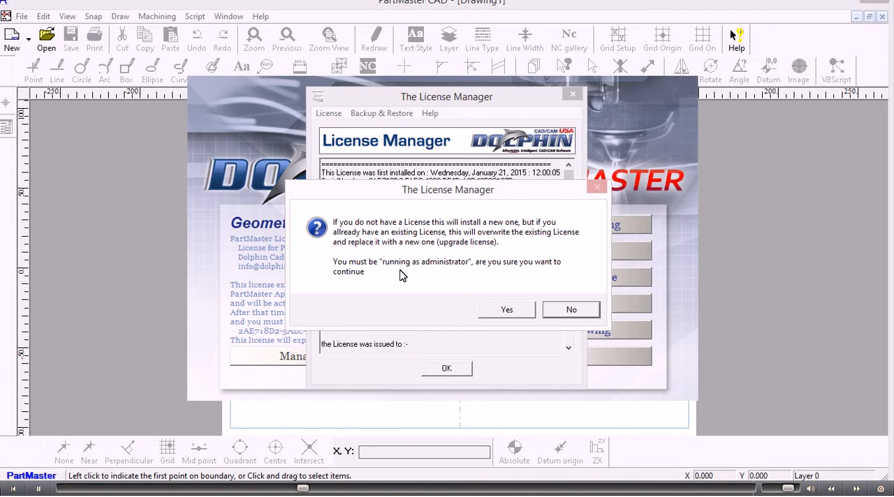
mouse_move(509, 297)
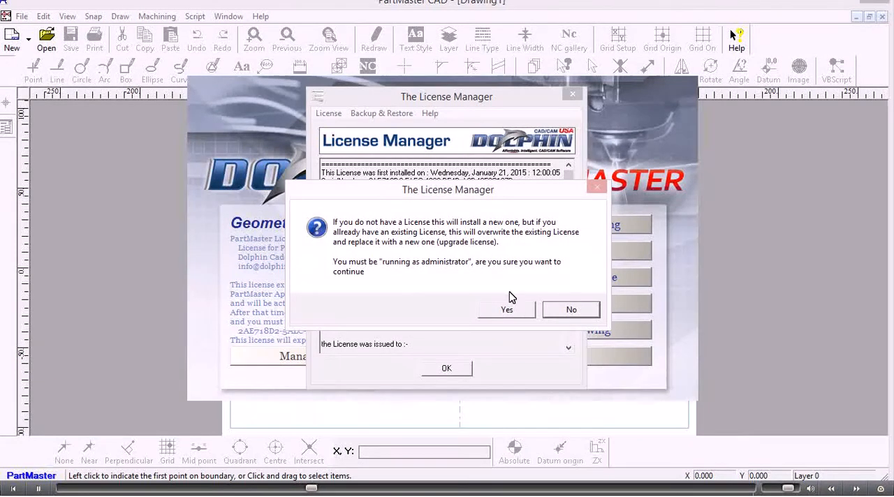
click(506, 309)
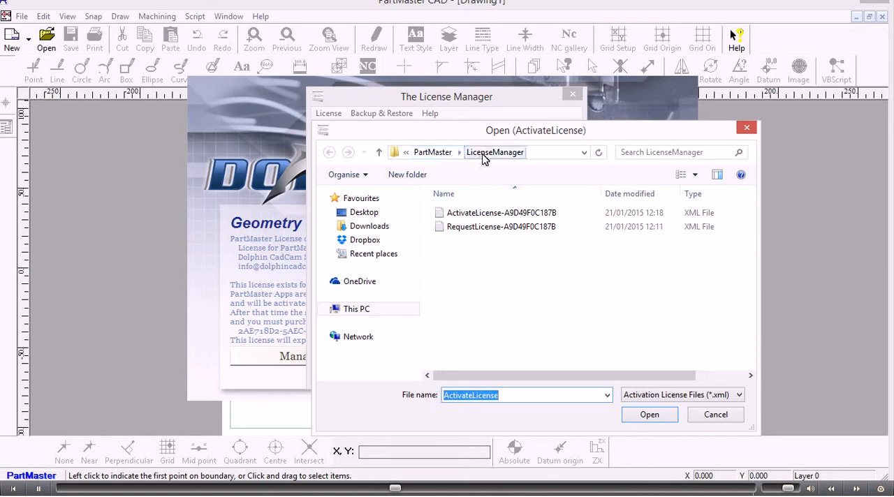
Open the ActivateLicense-A9D49F0C187B file from the LicenseManager folder
click(501, 213)
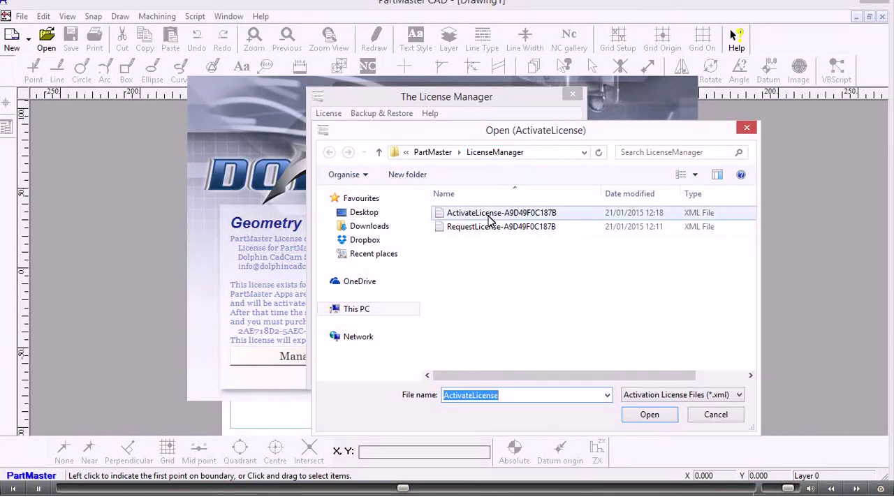
click(501, 212)
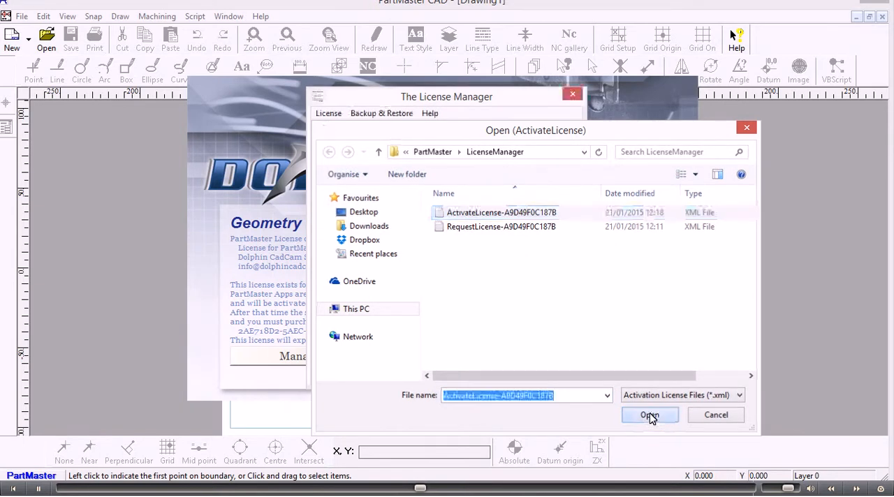
click(649, 415)
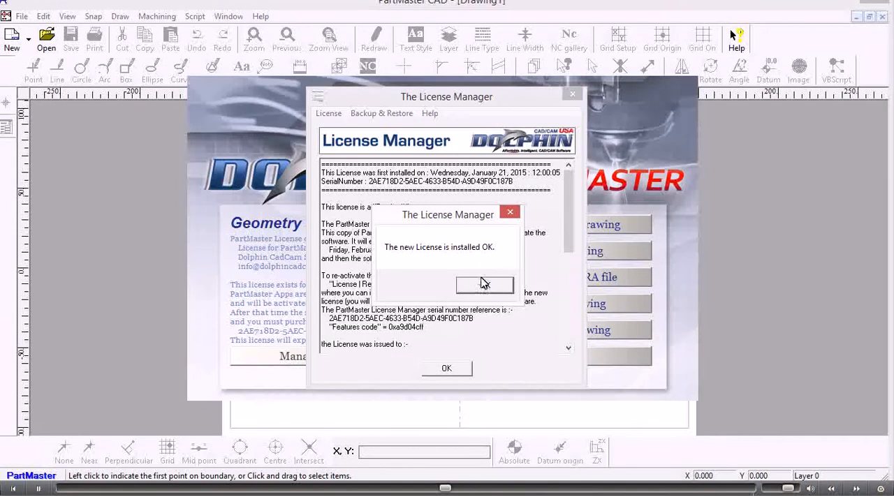
Dismiss the success message and scroll through the licensed company and supported products list
click(485, 285)
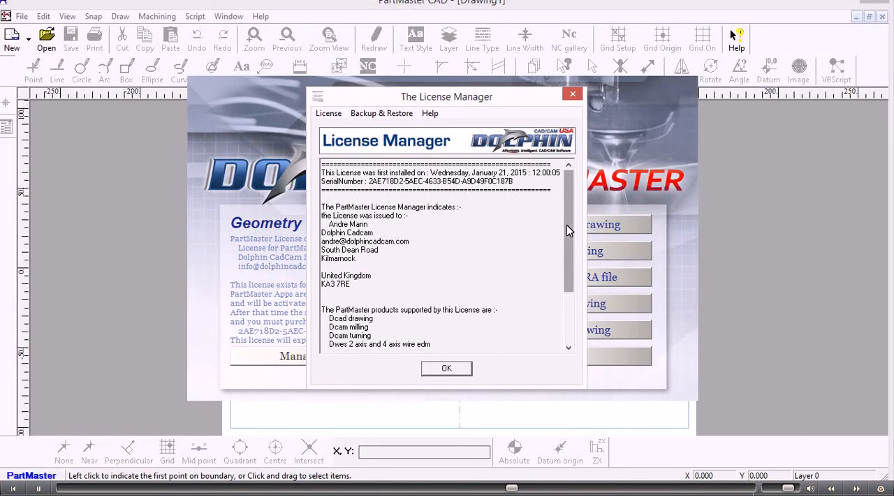
scroll(down, 3)
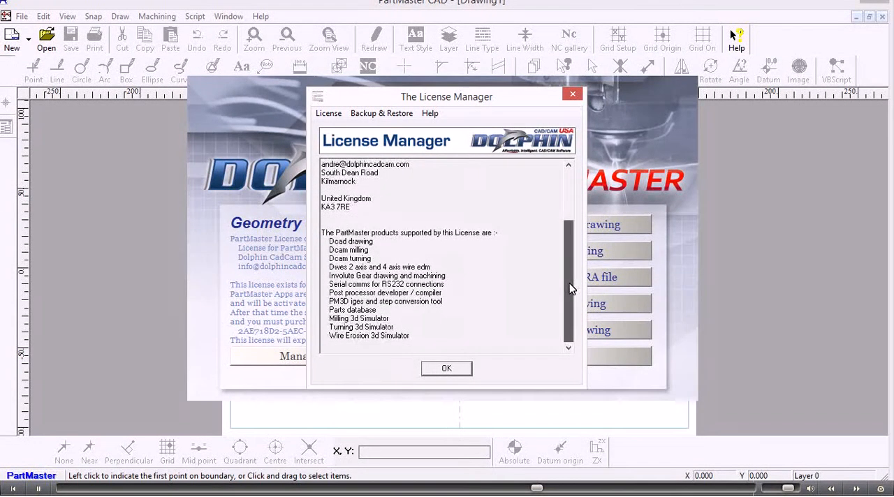
scroll(up, 3)
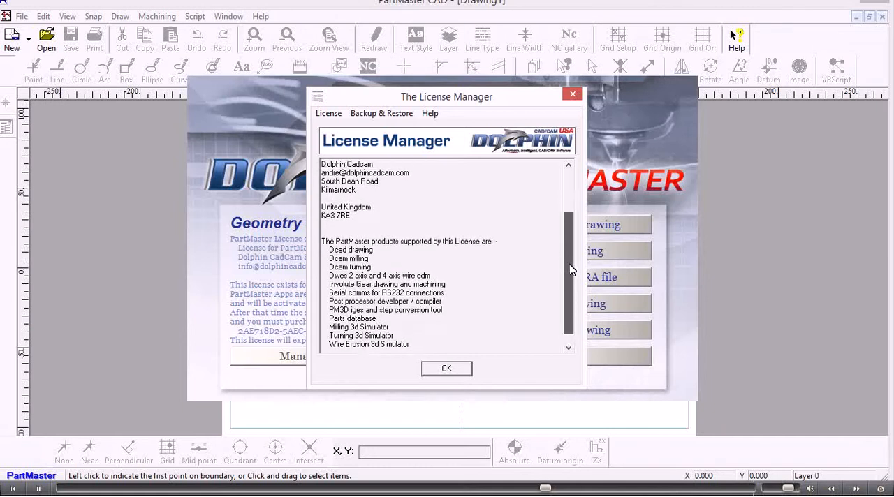
scroll(down, 3)
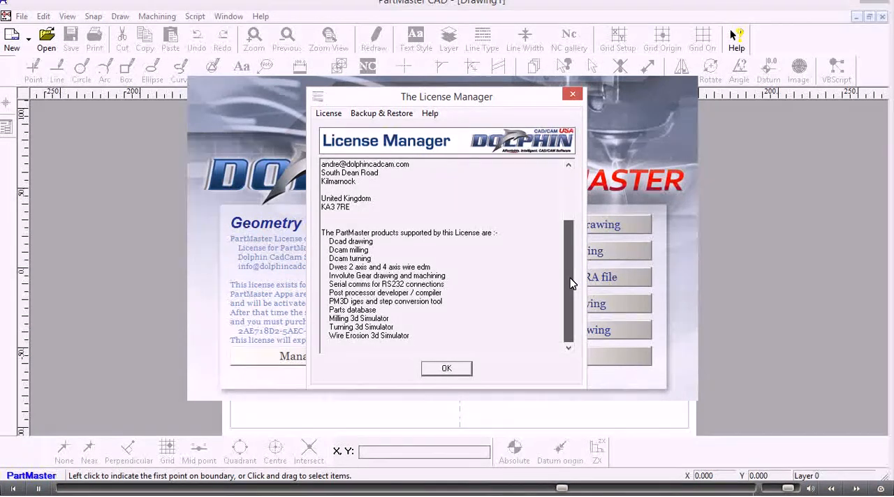
scroll(up, 3)
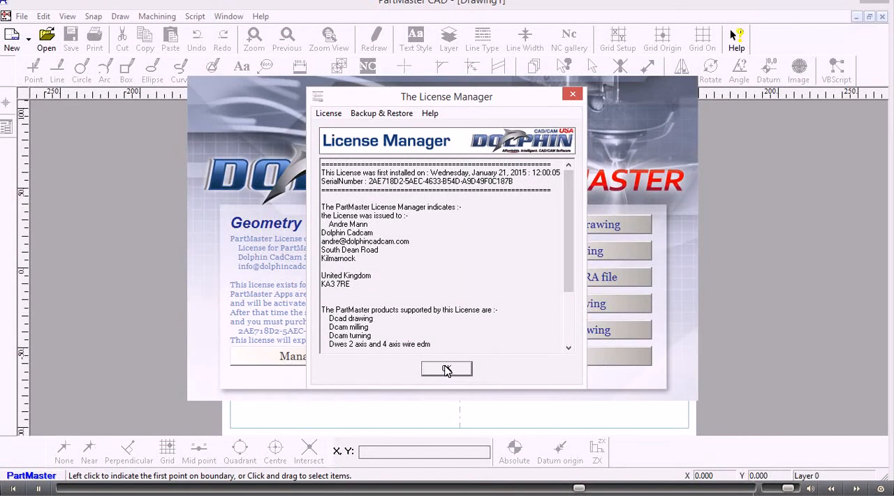
Close the License Manager window with OK
click(446, 370)
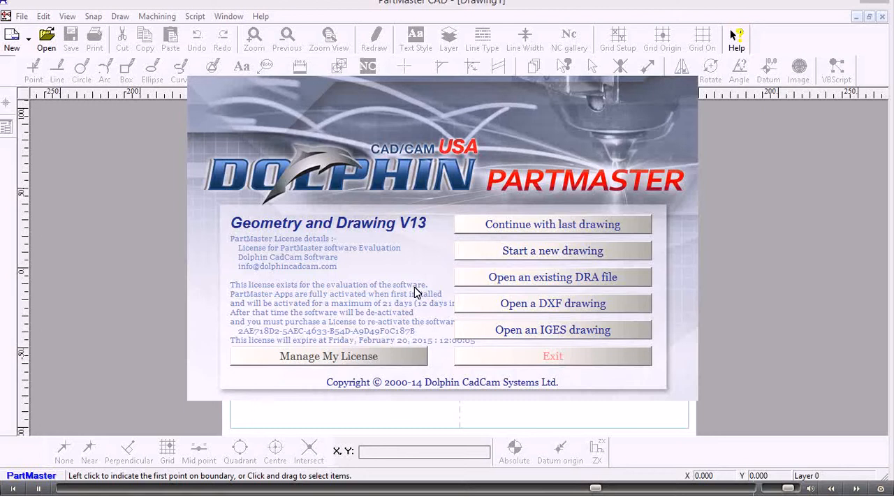
mouse_move(422, 253)
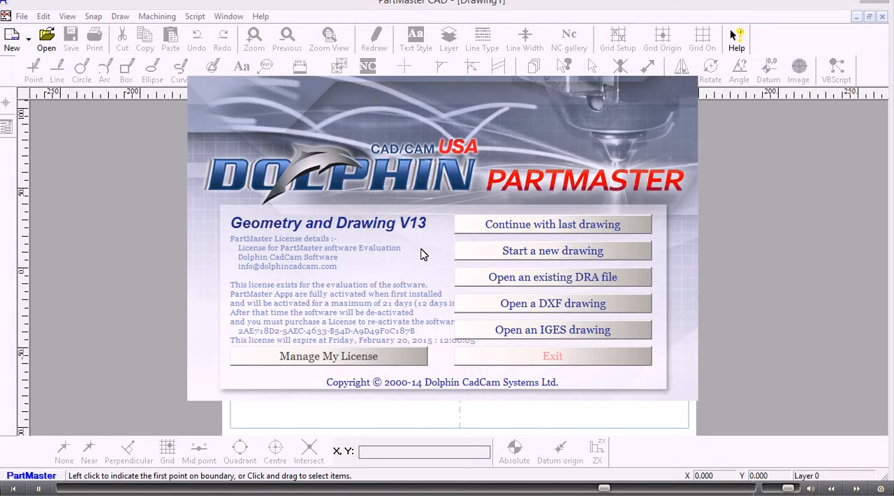
mouse_move(400, 266)
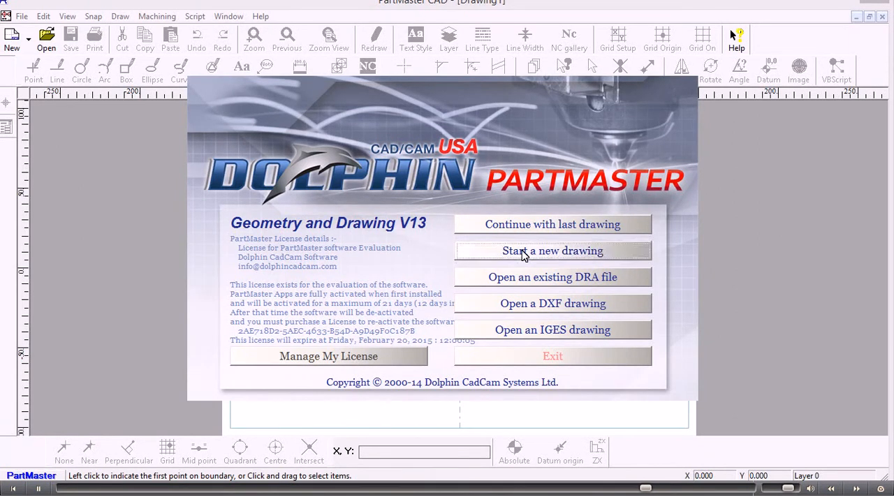
Start a new blank drawing, then reopen and close the Help License Manager
click(552, 250)
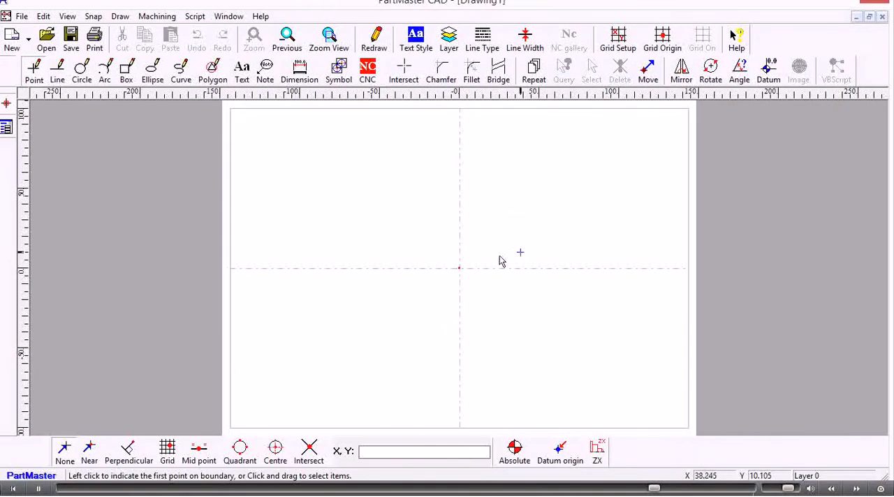
mouse_move(261, 16)
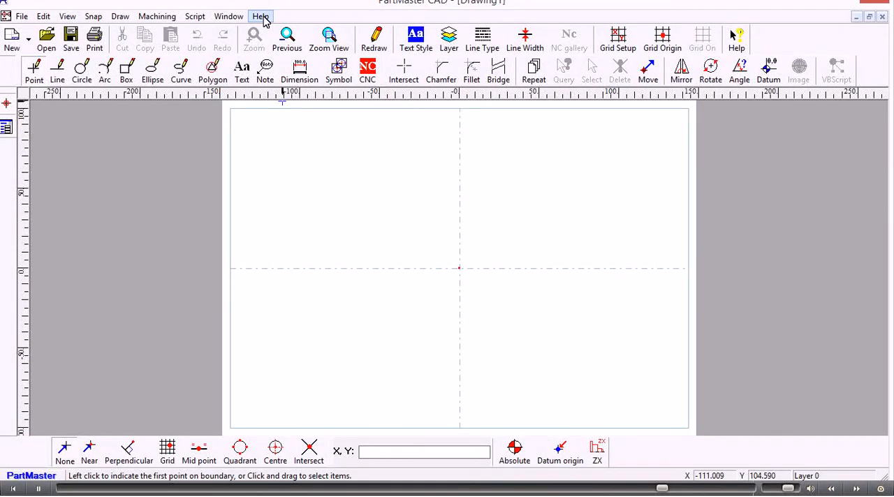
click(260, 16)
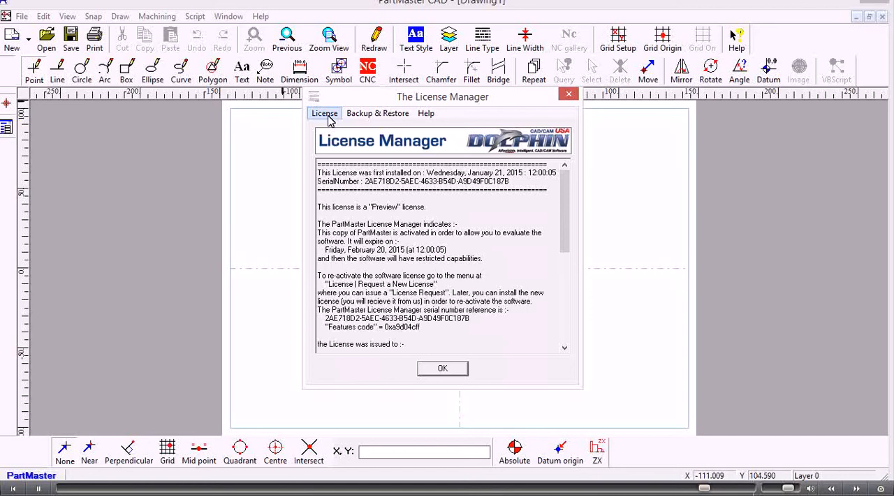
mouse_move(363, 166)
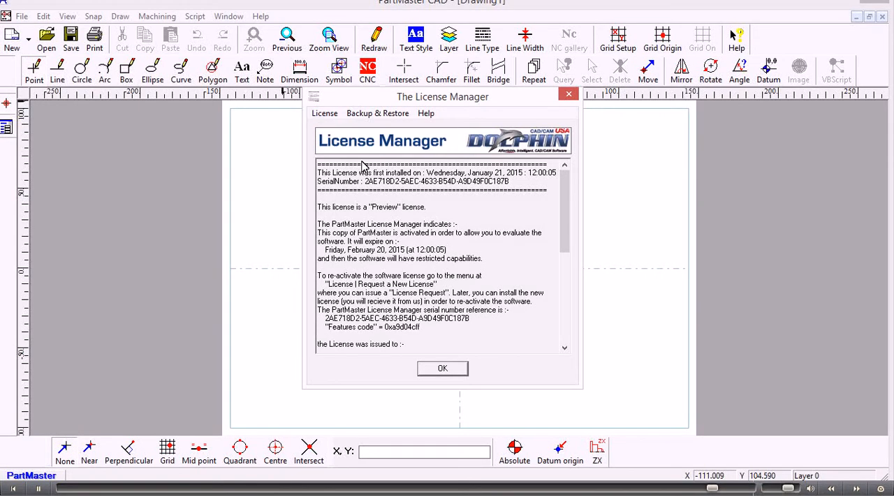
click(442, 367)
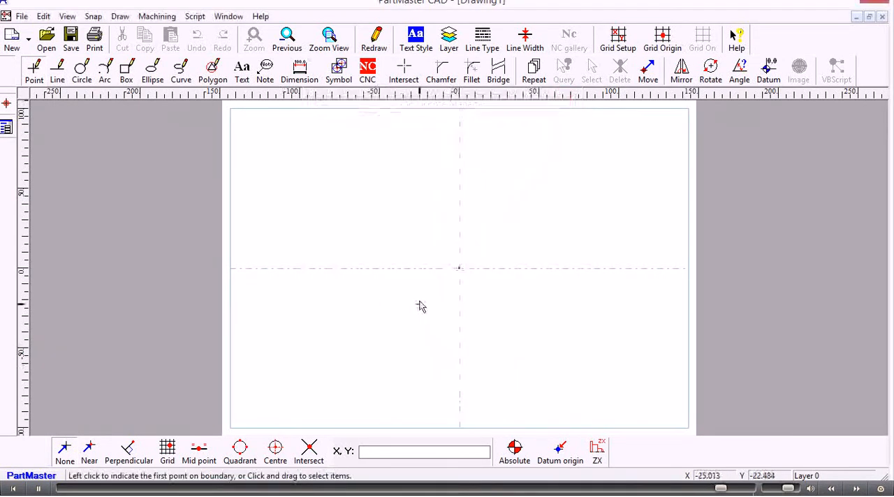